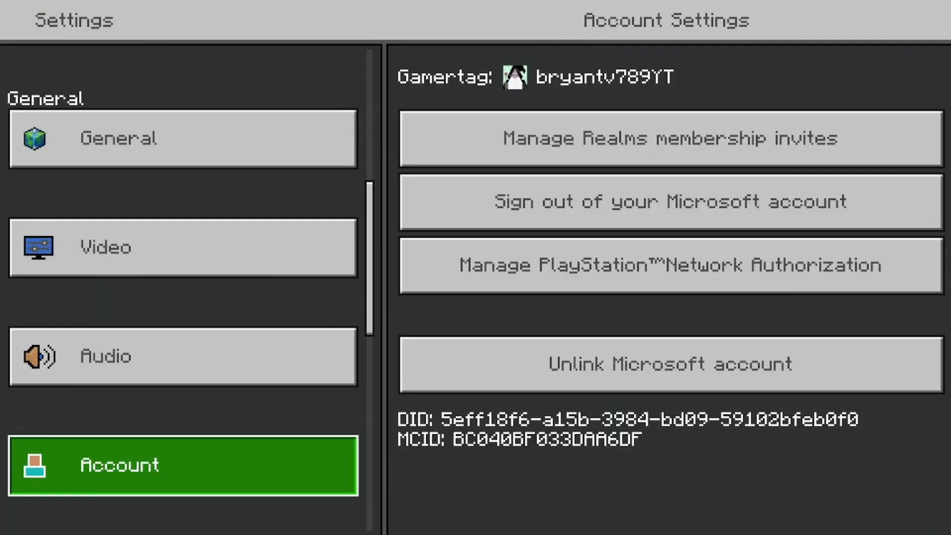
Step: Highlight Unlink Microsoft account in Minecraft's Account settings and bring up the Control Center
left_click(670, 364)
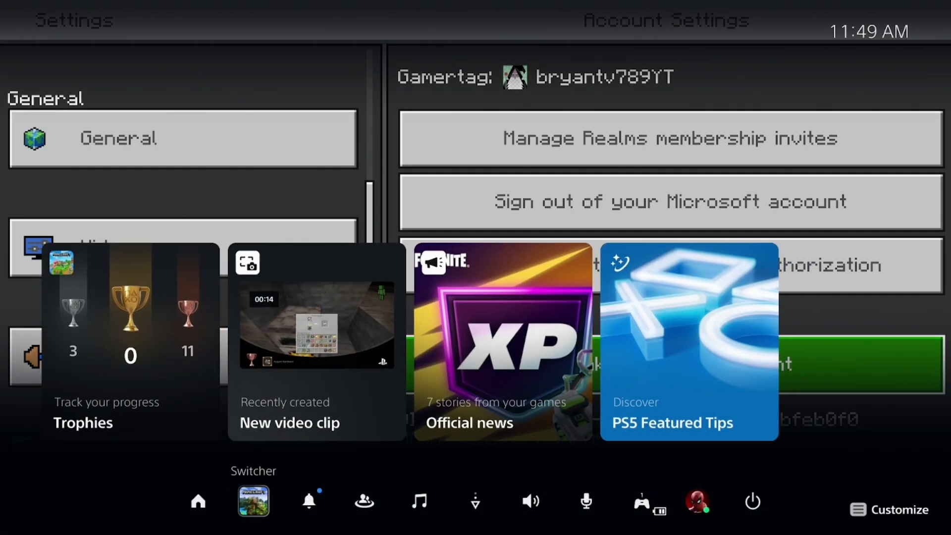
Step: Use the Switcher to leave Minecraft for its game hub on the PS5 home screen
left_click(253, 500)
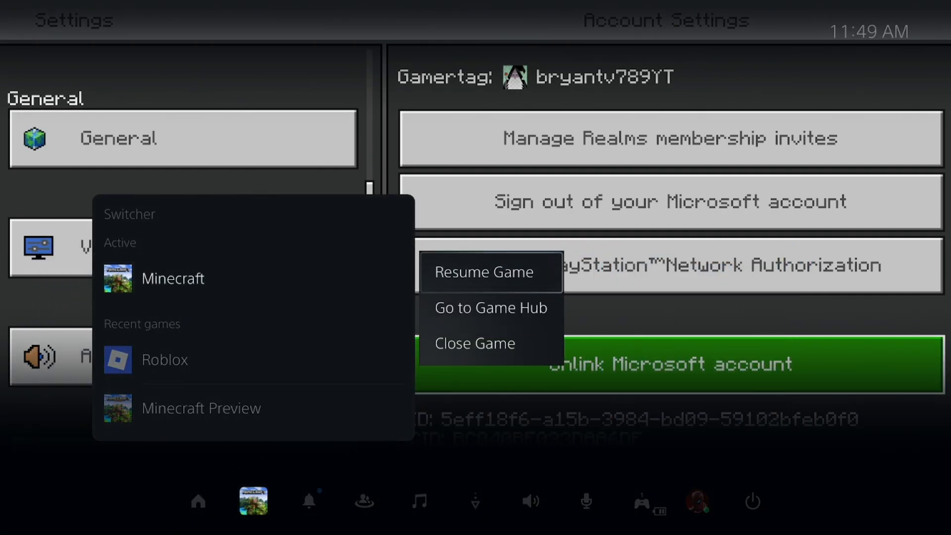
left_click(475, 343)
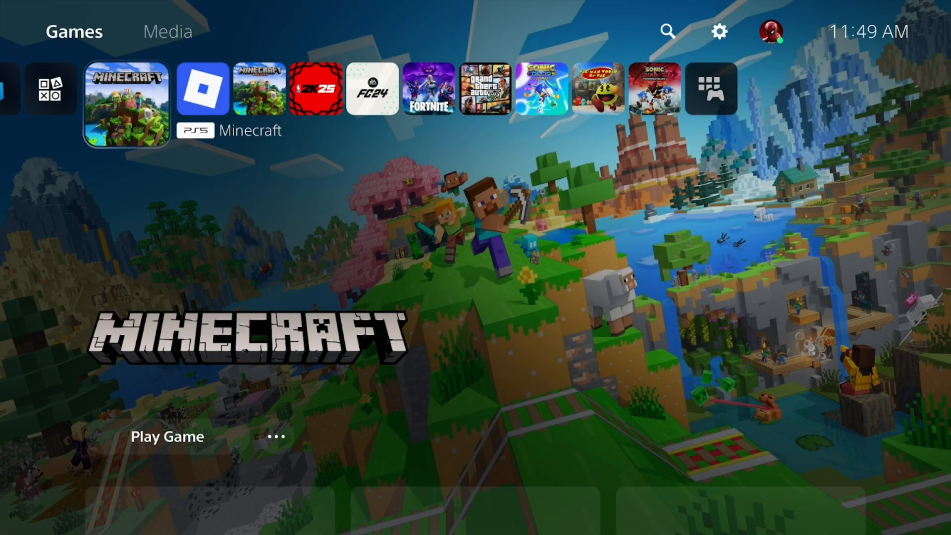
scroll("down", 3)
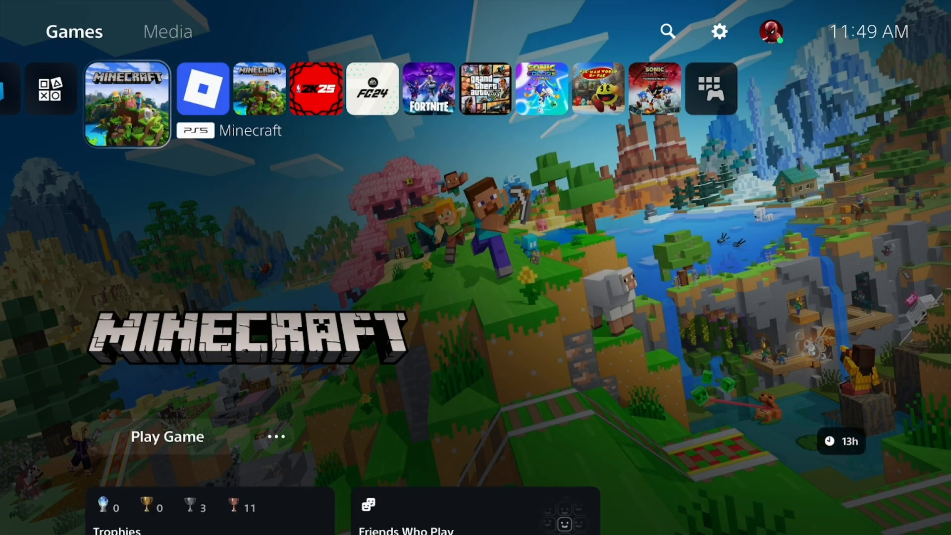